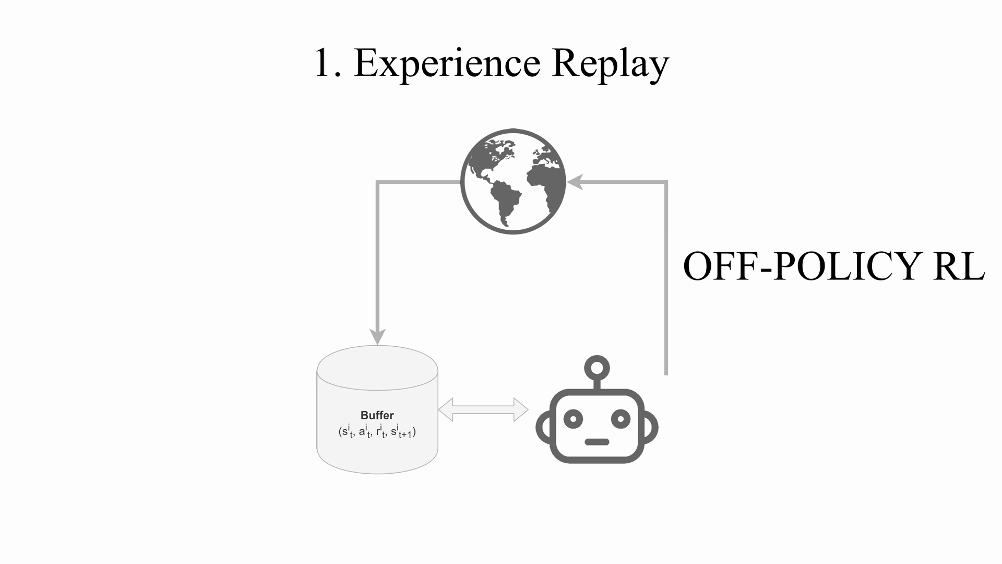
pyautogui.press('Right')
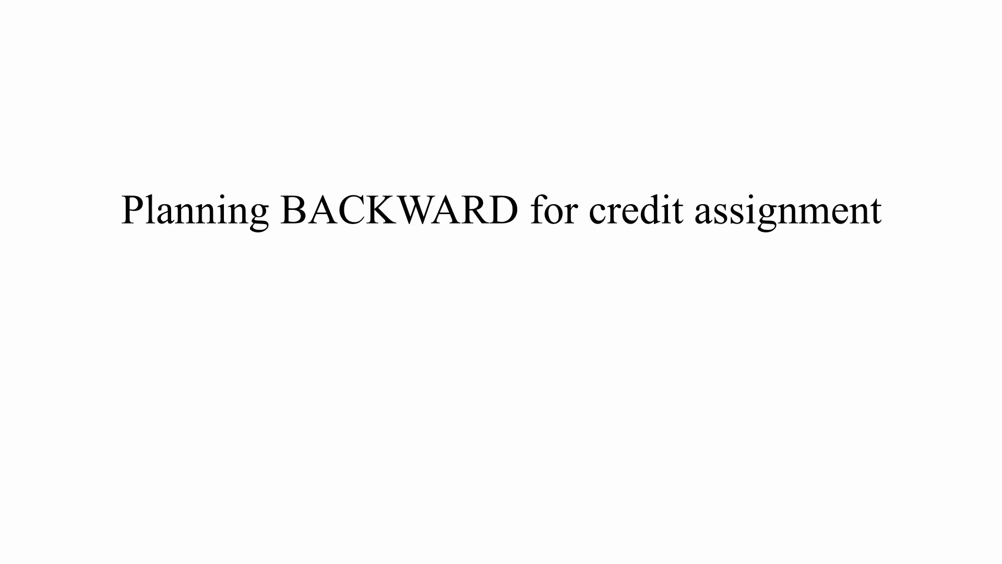
pyautogui.press('Right')
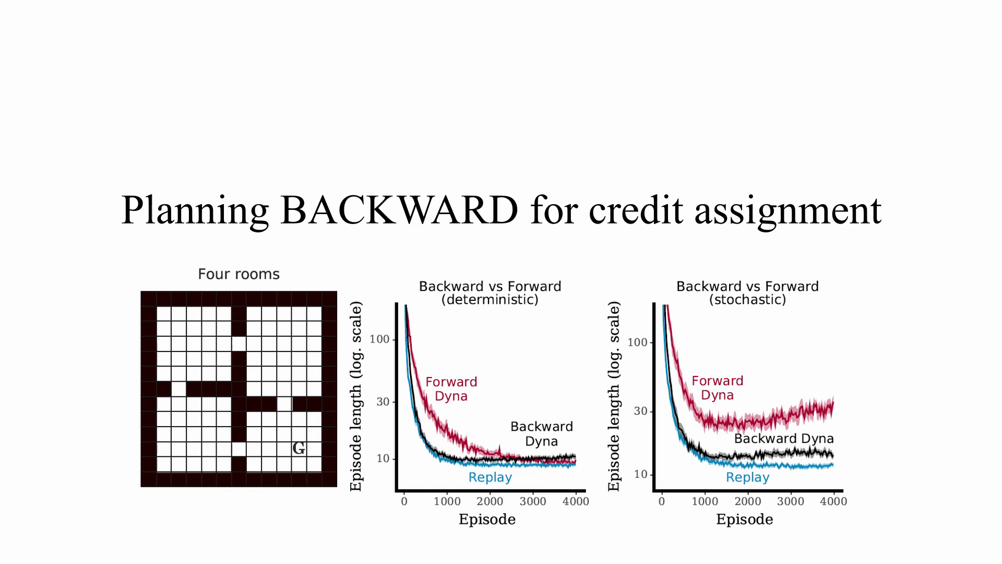
pyautogui.press('Right')
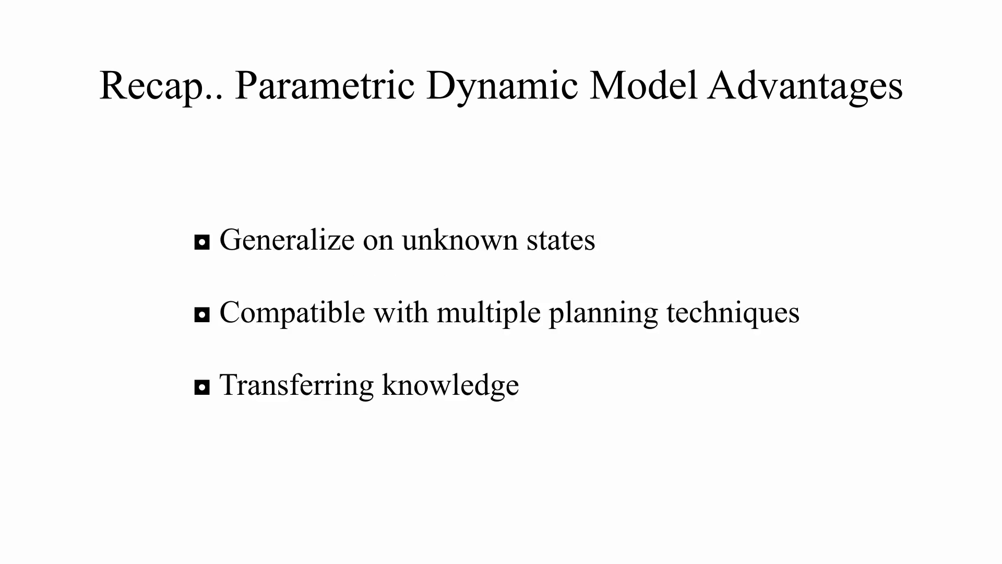
pyautogui.press('Right')
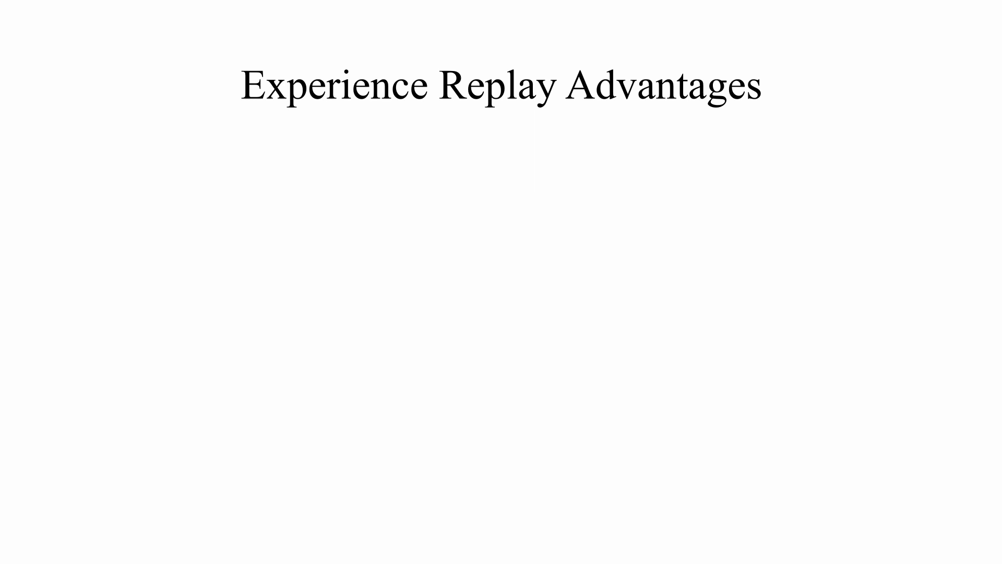